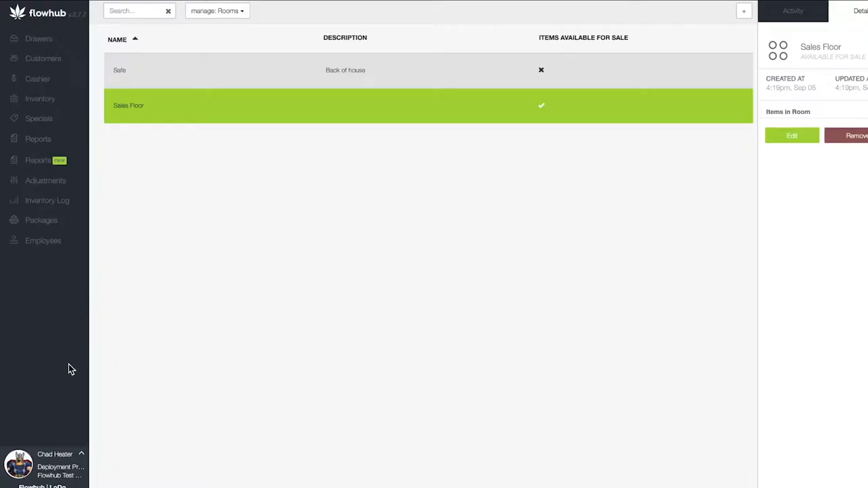
mouse_move(79, 460)
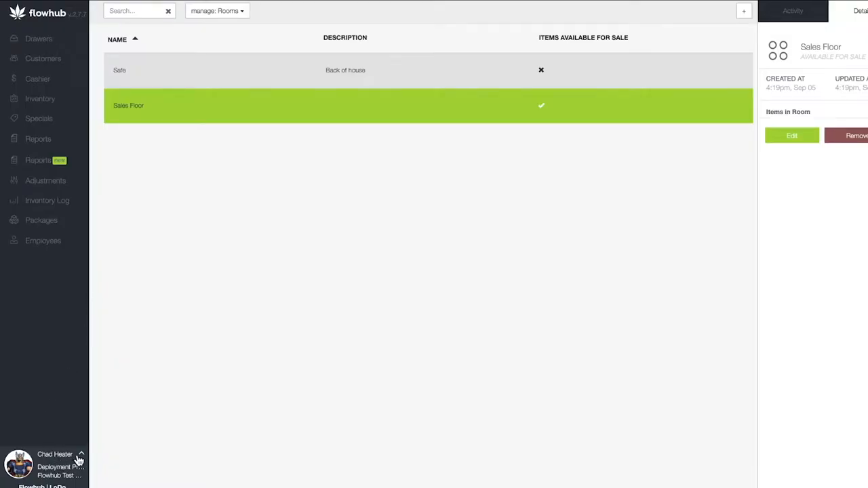
Switch the management list from Rooms to Taxes & Fees
left_click(76, 459)
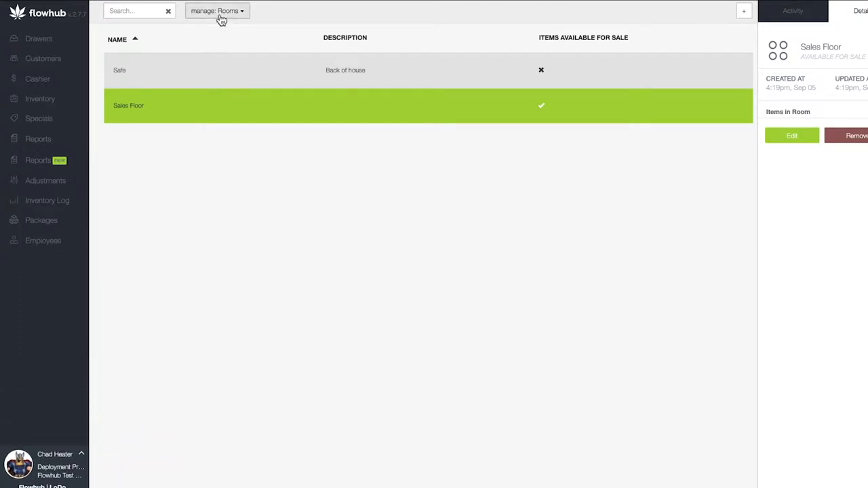
left_click(217, 11)
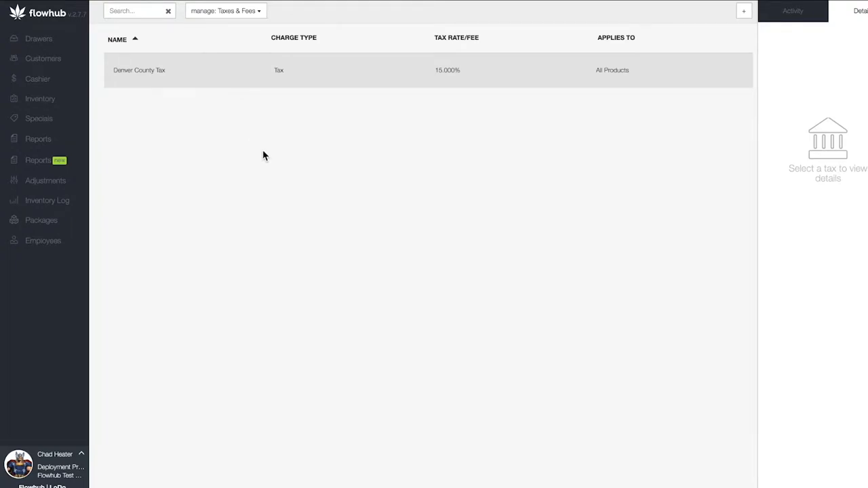
mouse_move(744, 33)
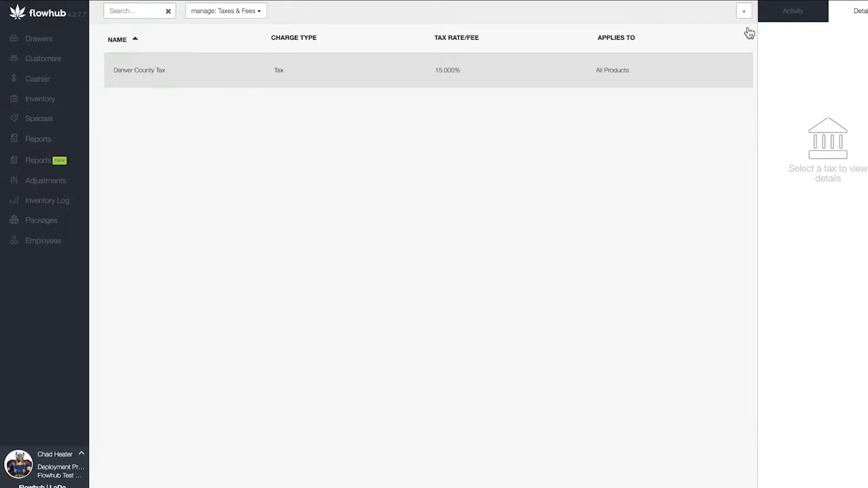
Start a new tax entry with the charge type left as Tax
left_click(743, 9)
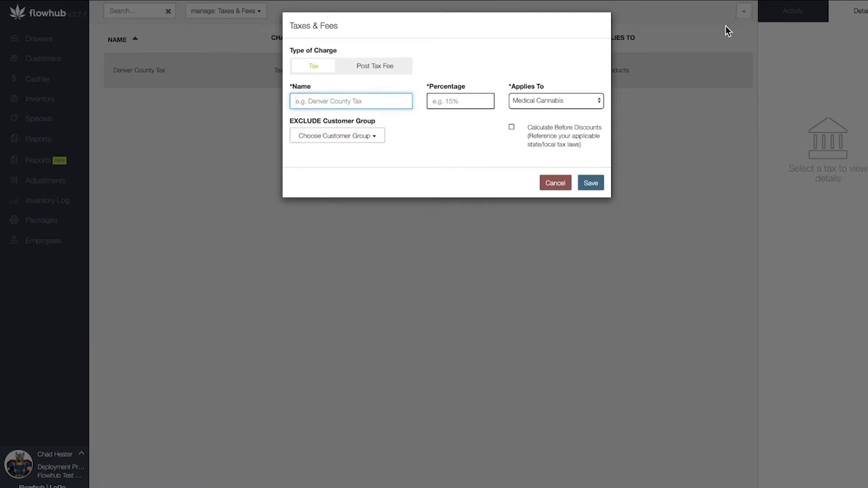
mouse_move(724, 38)
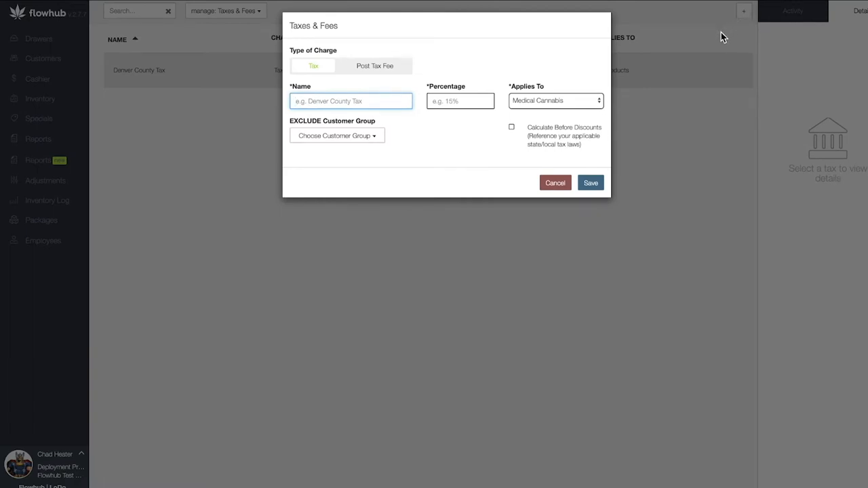
mouse_move(388, 126)
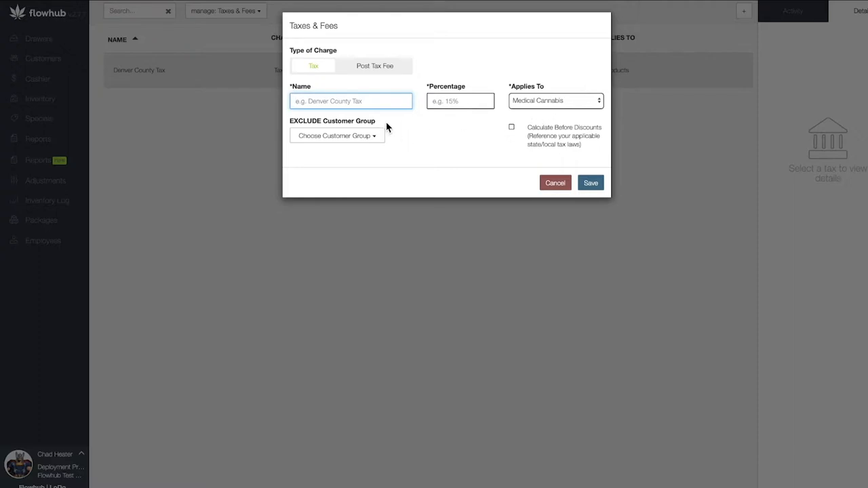
left_click(350, 100)
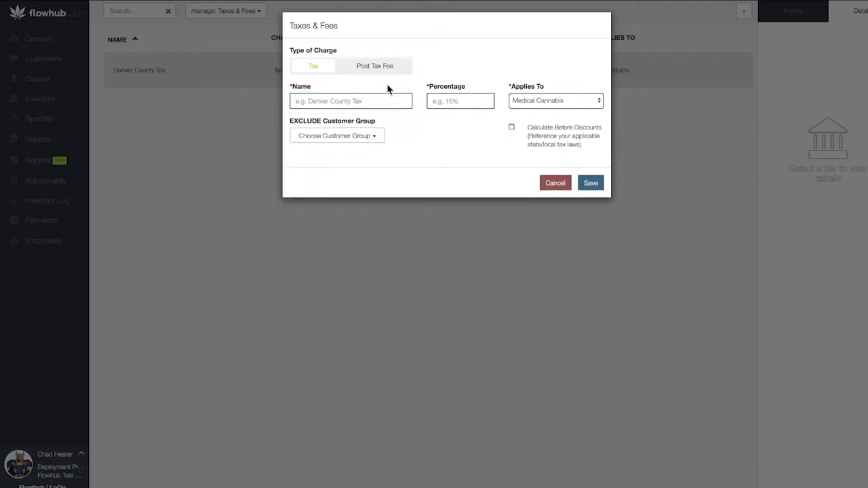
left_click(371, 101)
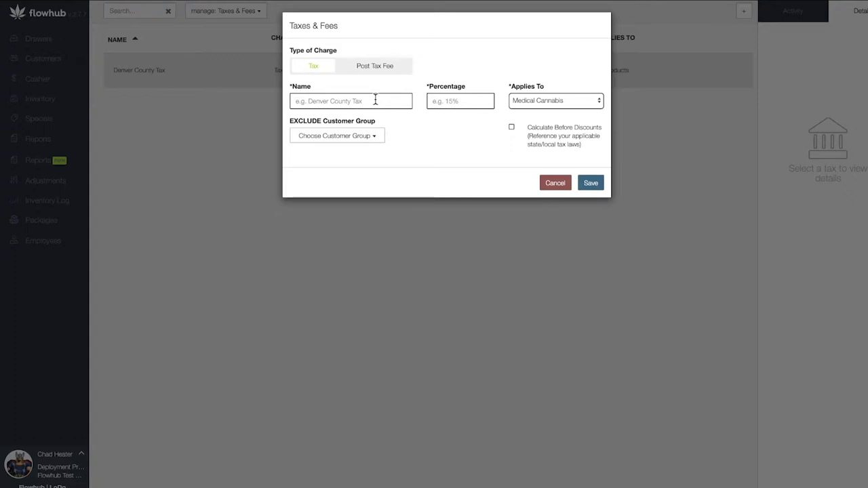
Enter the name Colorado State Sales Tax and a percentage of 20
type("Colorado State Sales Tax")
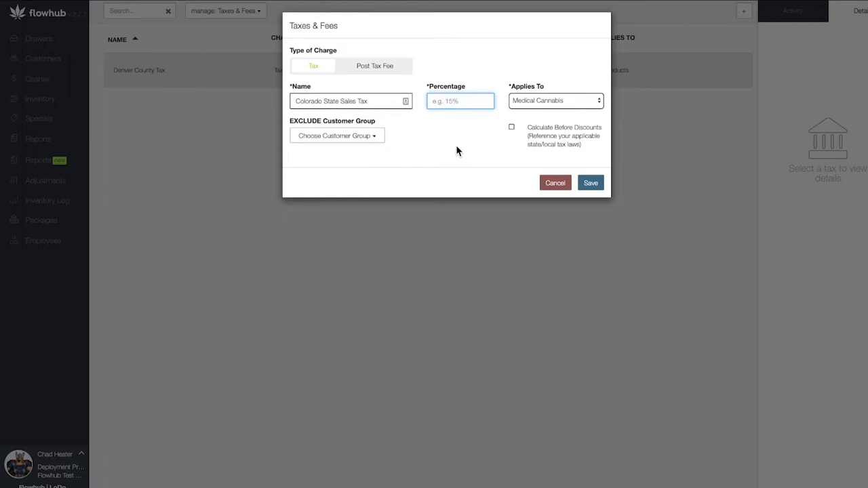
type("20")
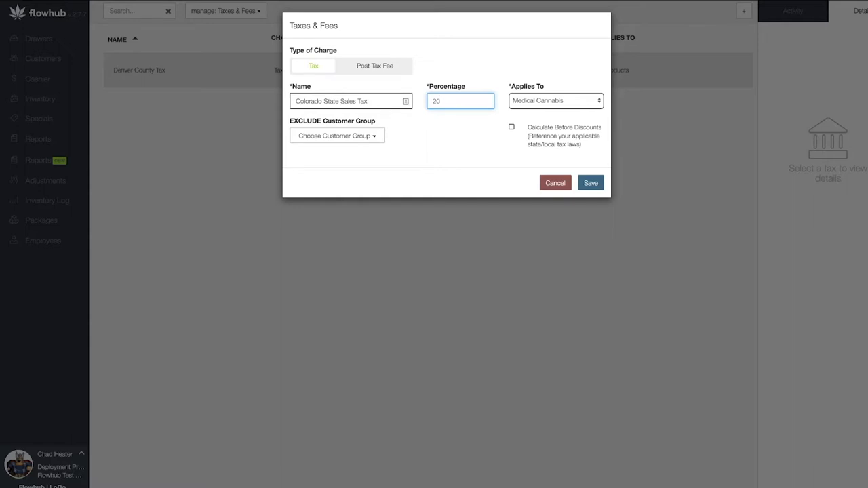
mouse_move(556, 100)
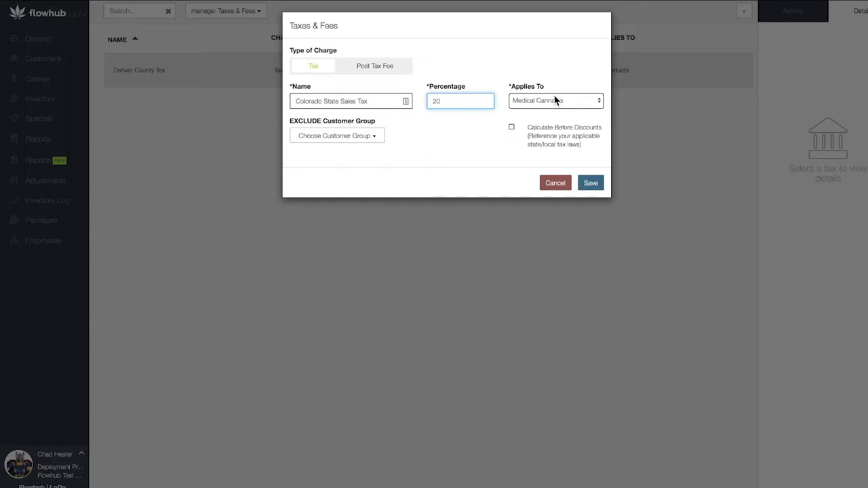
Set Applies To to All Products for the new tax
left_click(556, 101)
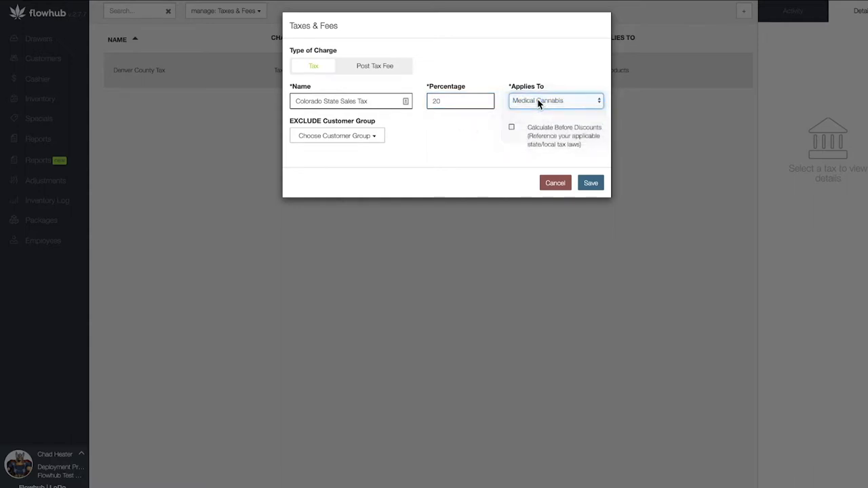
left_click(555, 100)
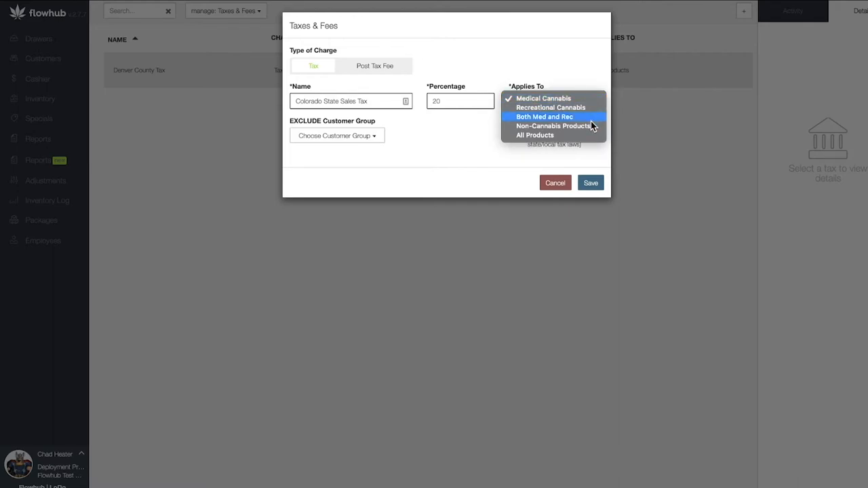
mouse_move(591, 135)
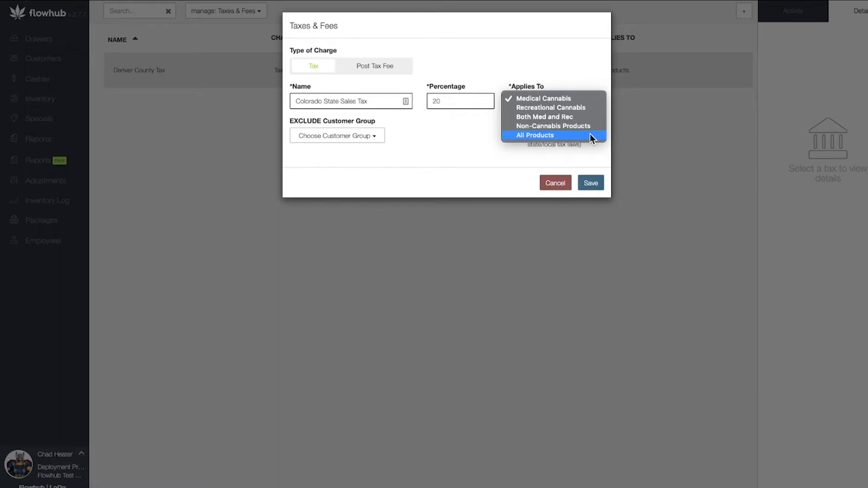
left_click(538, 134)
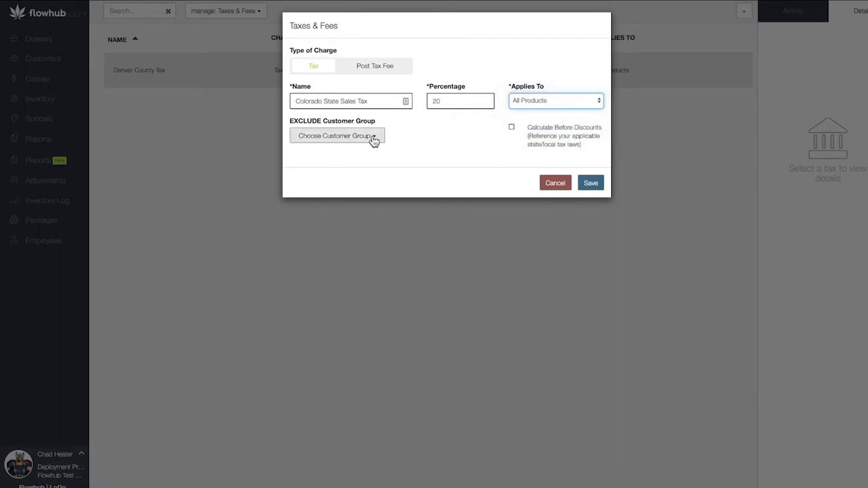
mouse_move(377, 144)
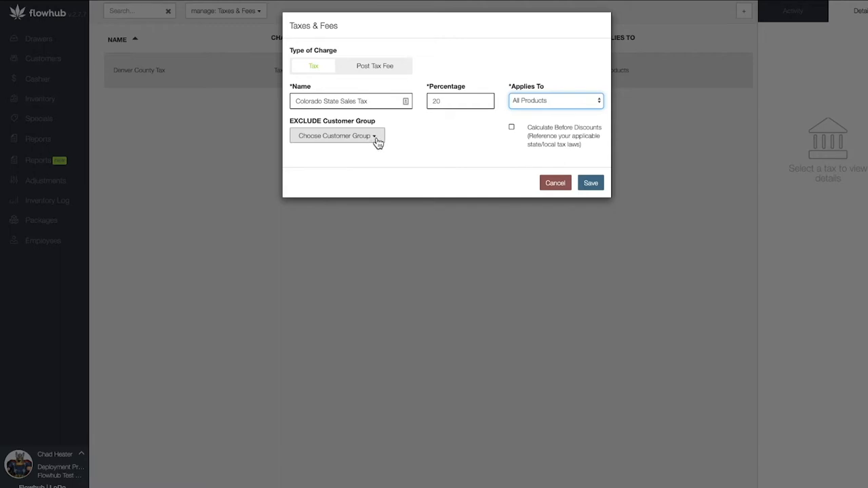
mouse_move(543, 144)
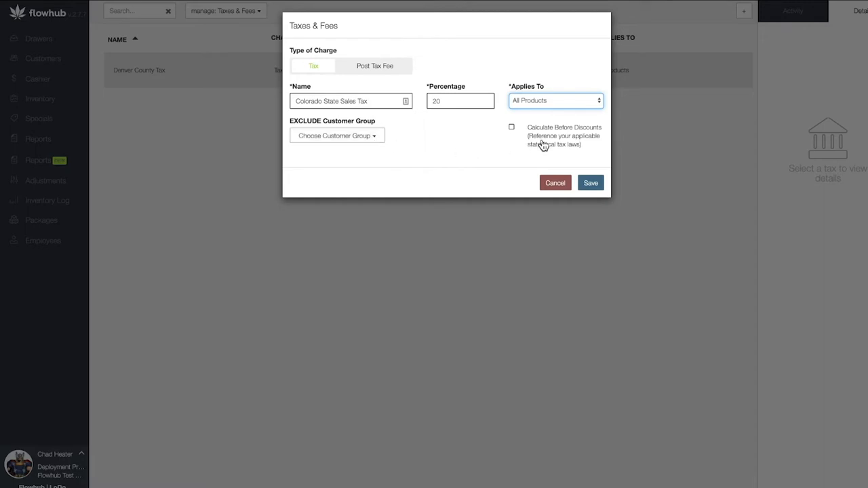
mouse_move(519, 138)
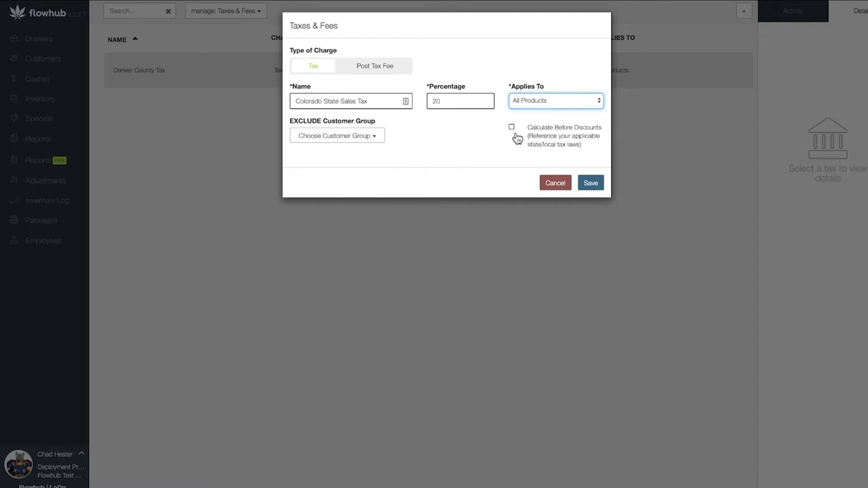
left_click(511, 127)
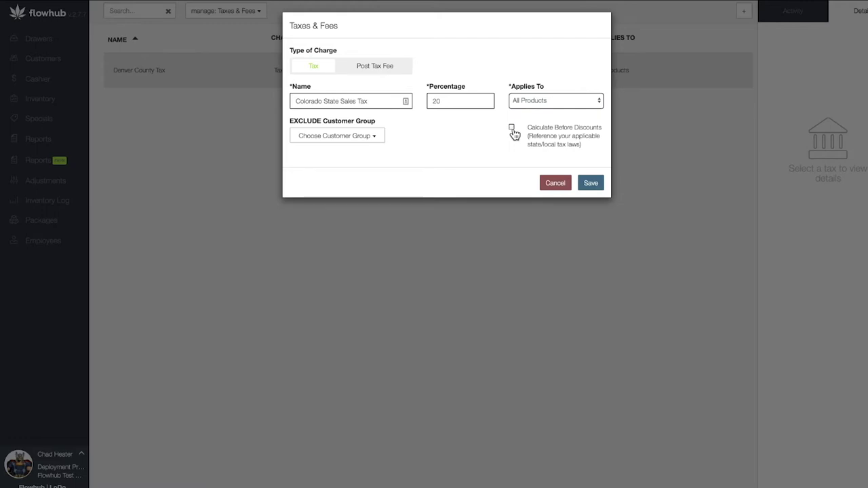
left_click(513, 127)
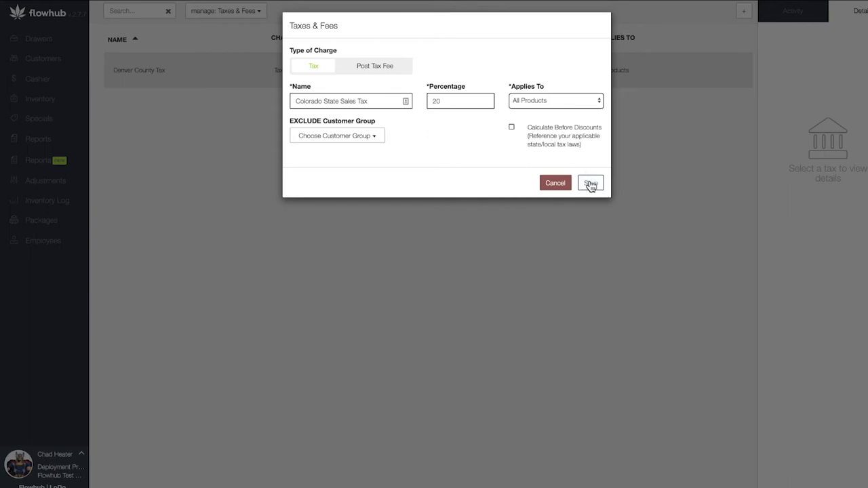
Save Colorado State Sales Tax so it lists at 20% on All Products
left_click(590, 182)
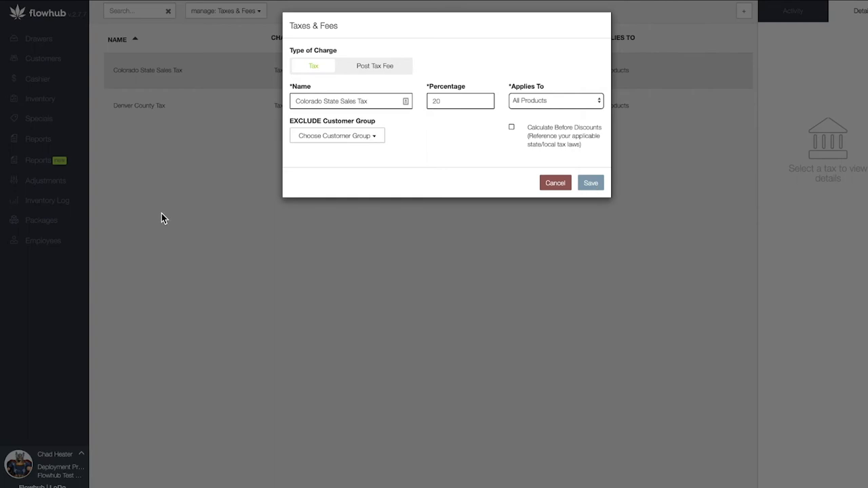
left_click(590, 182)
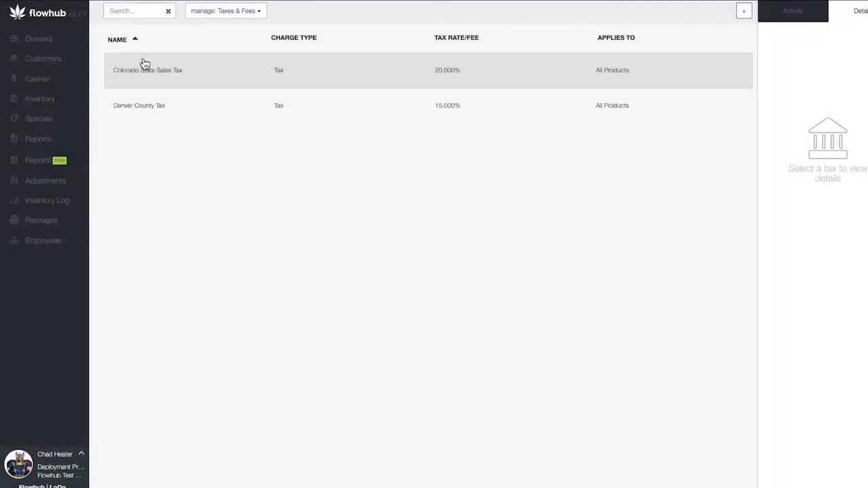
mouse_move(760, 165)
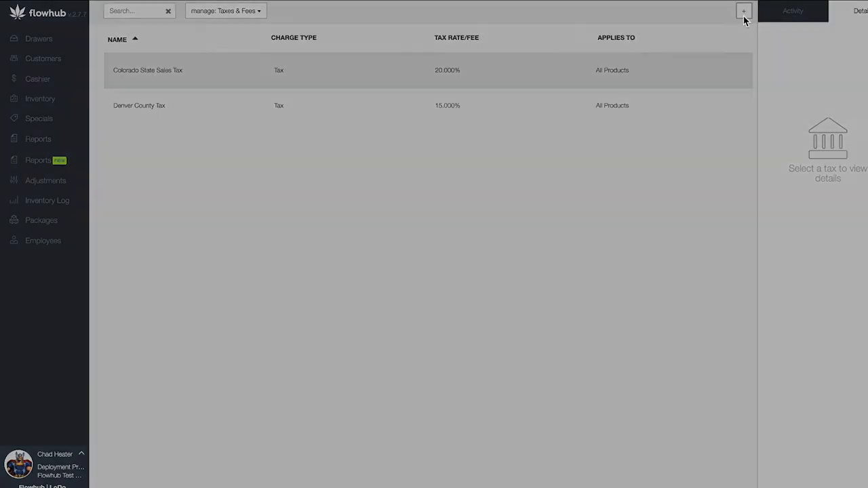
left_click(741, 12)
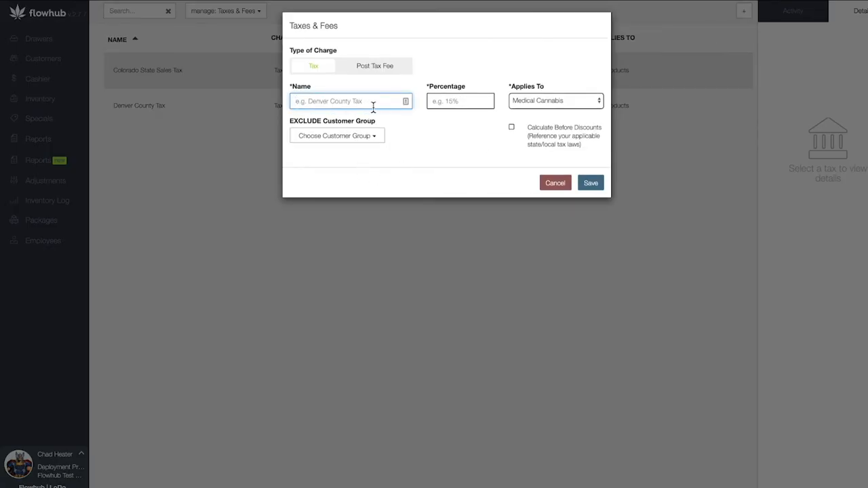
left_click(460, 100)
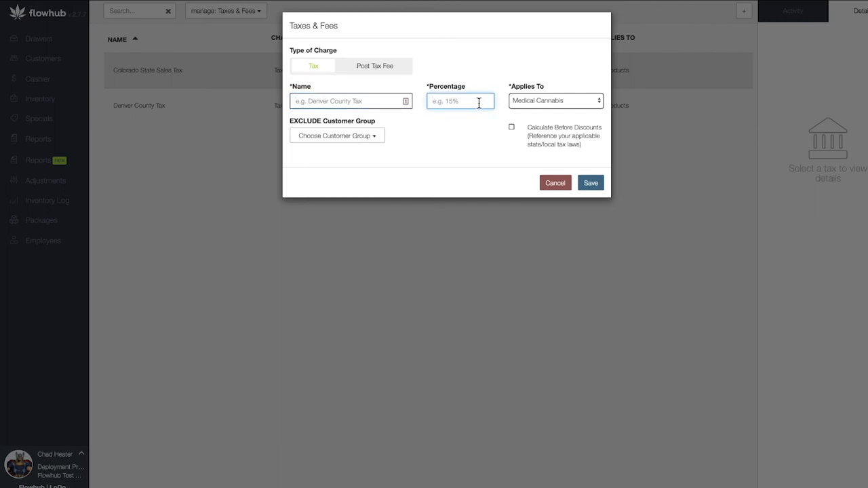
left_click(556, 101)
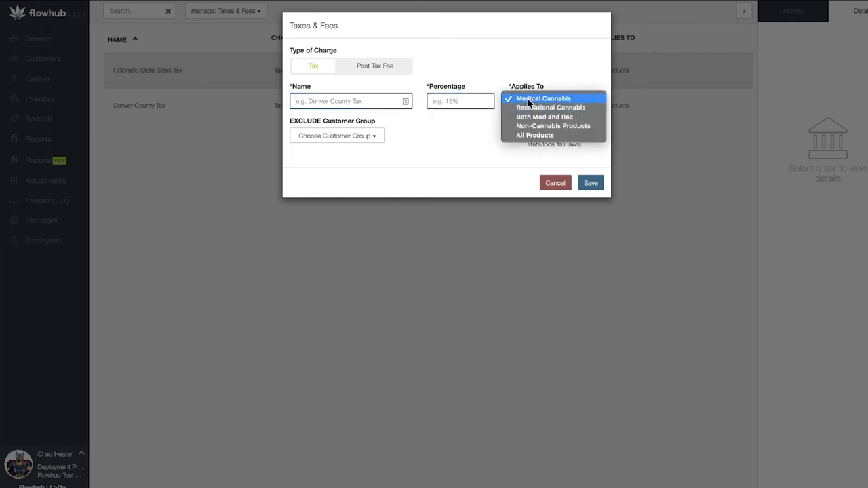
left_click(543, 98)
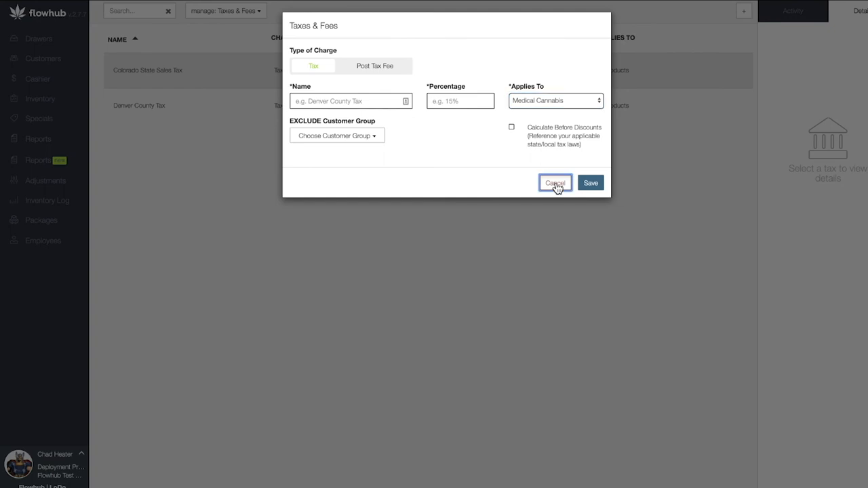
left_click(556, 183)
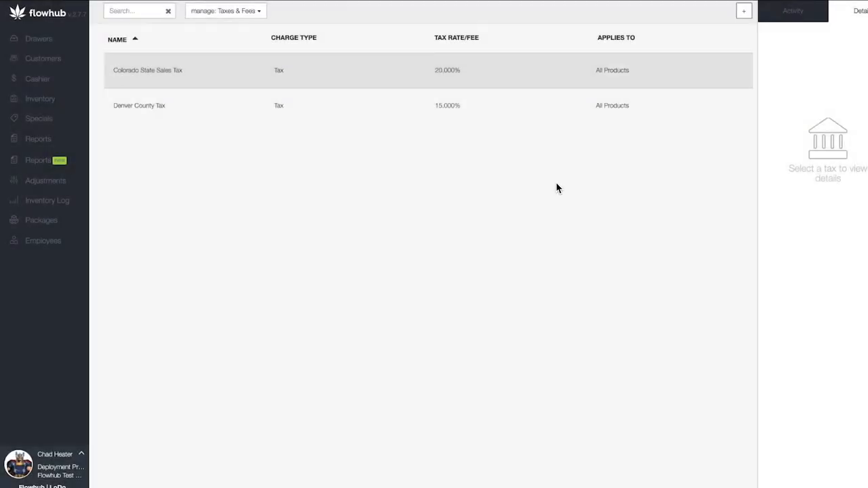